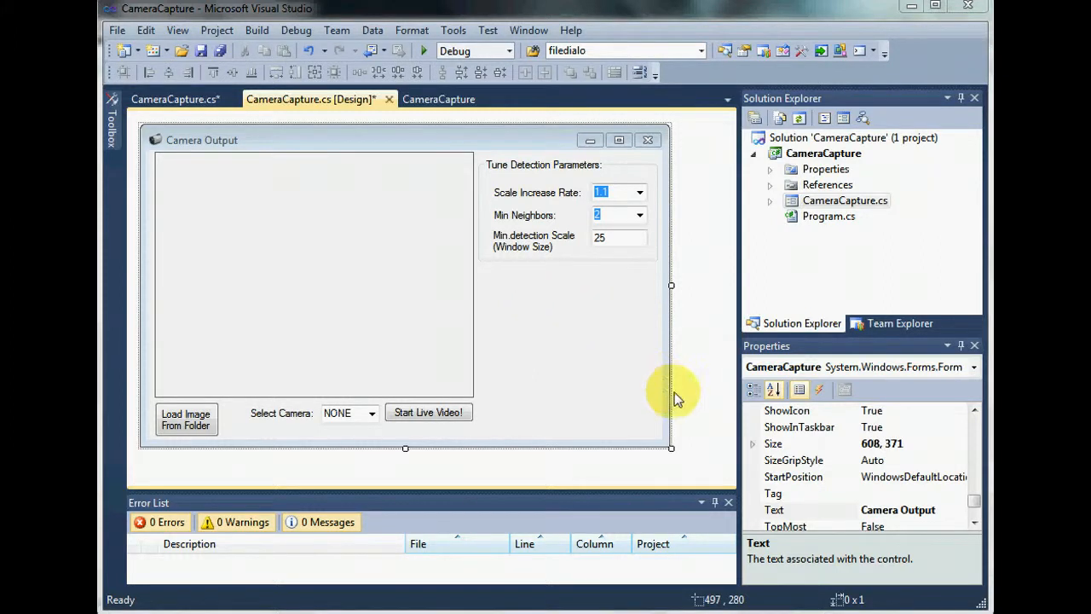
pyautogui.moveTo(715, 381)
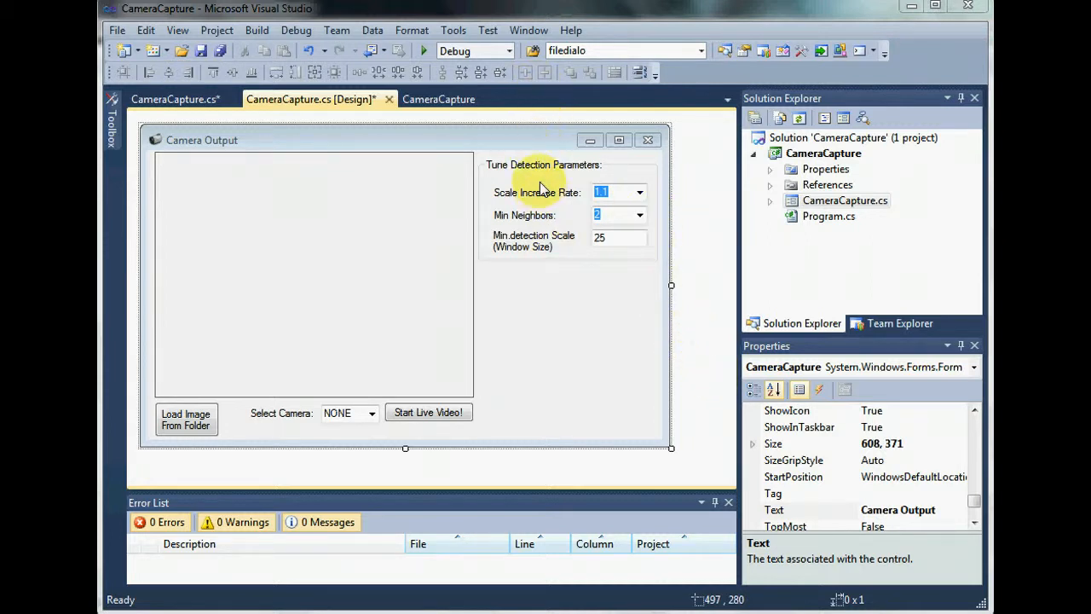
pyautogui.moveTo(568, 337)
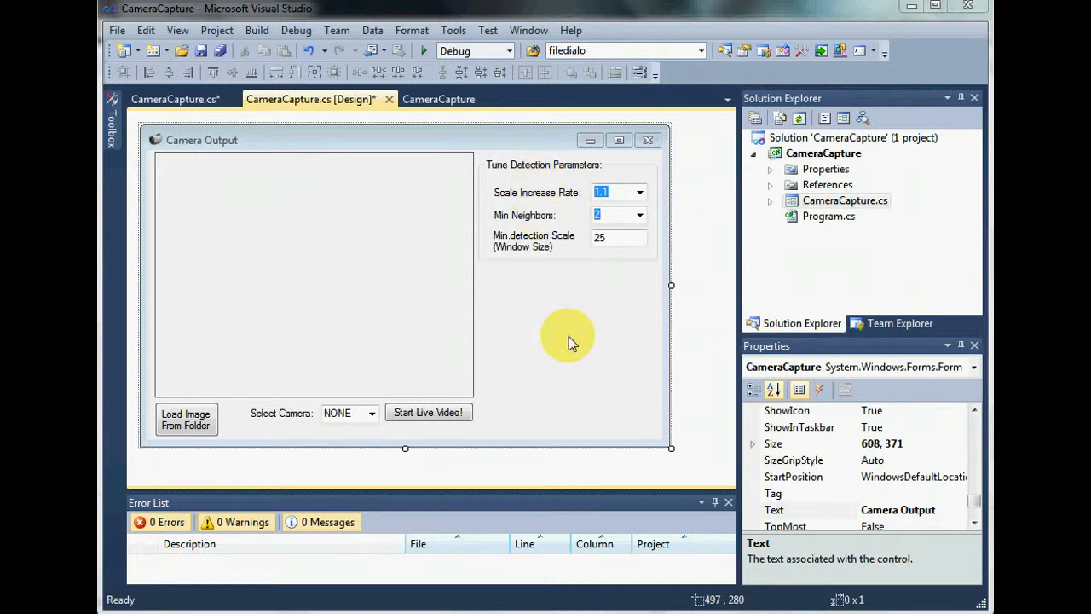
pyautogui.moveTo(569, 341)
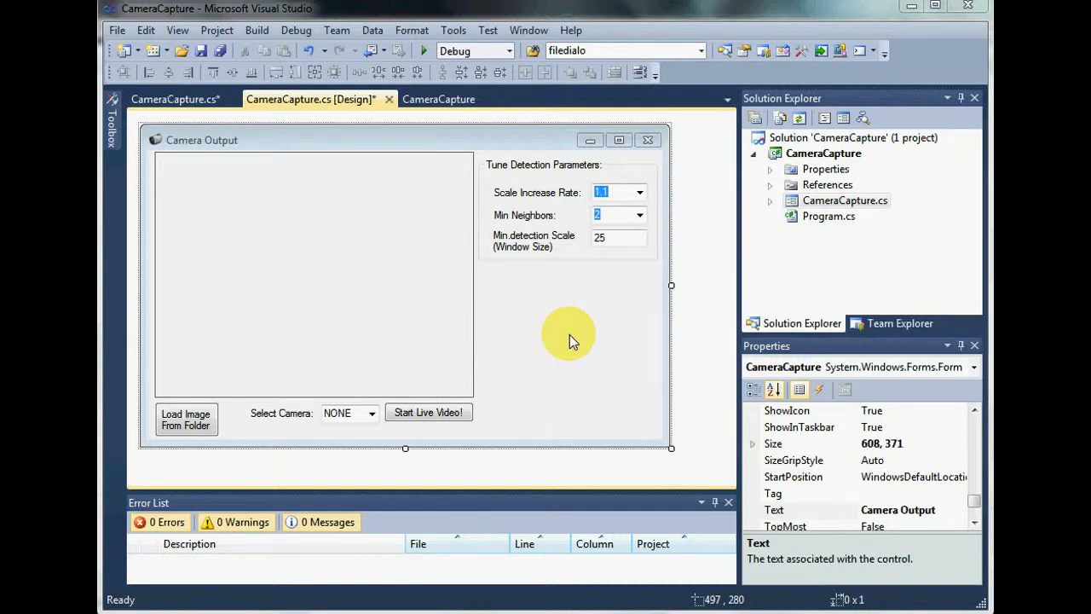
pyautogui.moveTo(423, 50)
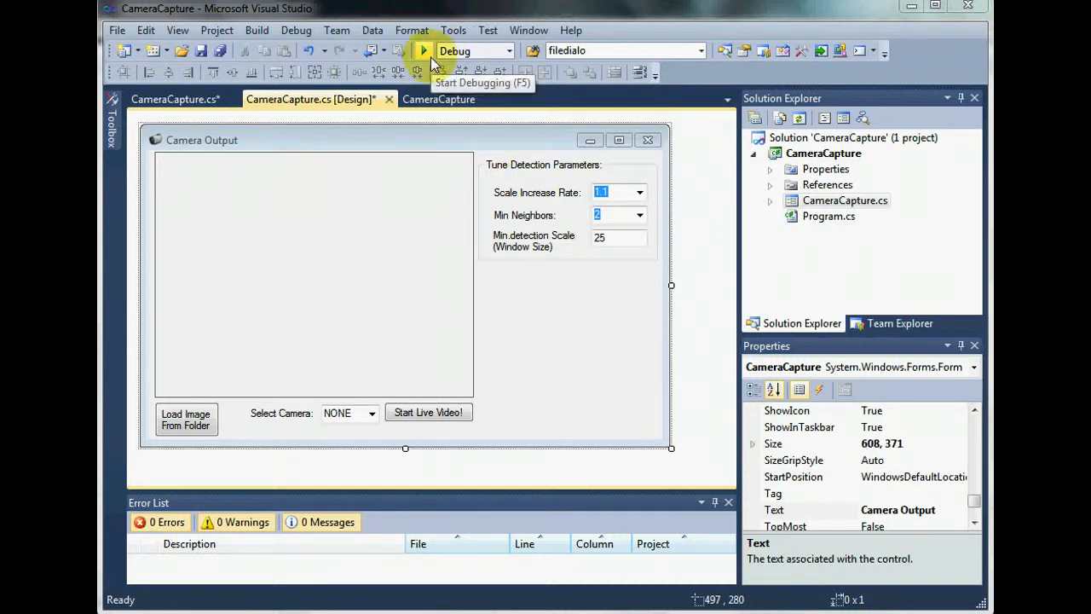
# Launch the face detection app, load the group photo to mark 13 faces, then close the app.
pyautogui.click(186, 419)
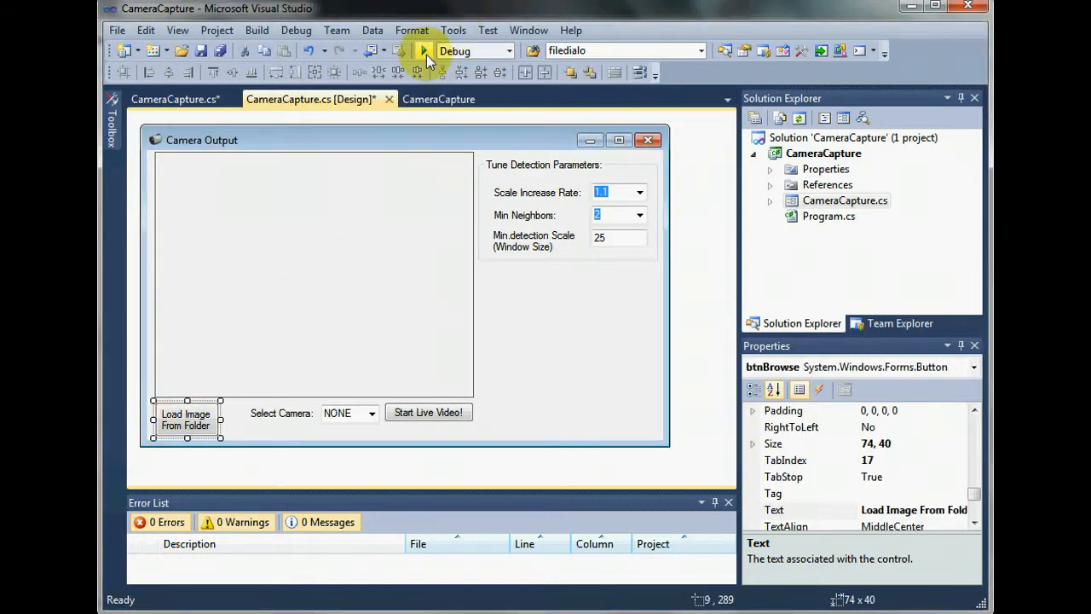
pyautogui.click(423, 50)
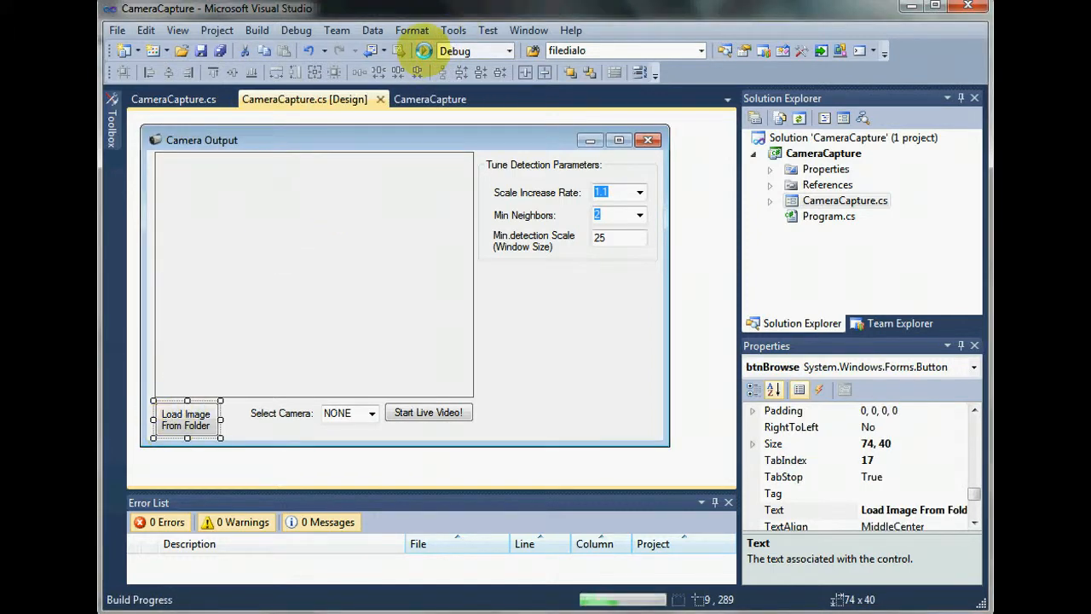
pyautogui.click(424, 50)
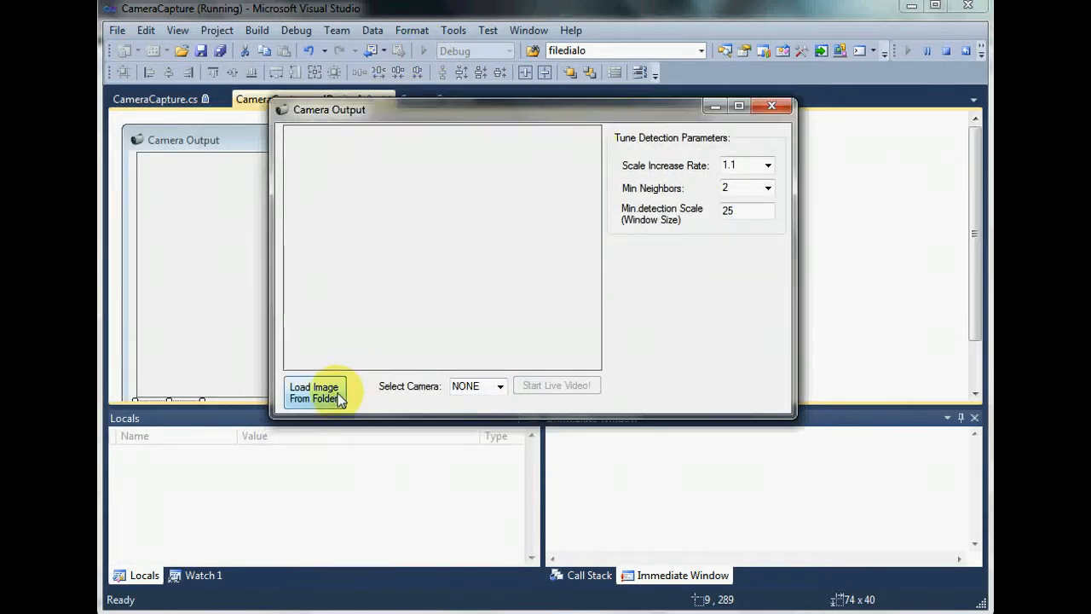
pyautogui.click(314, 392)
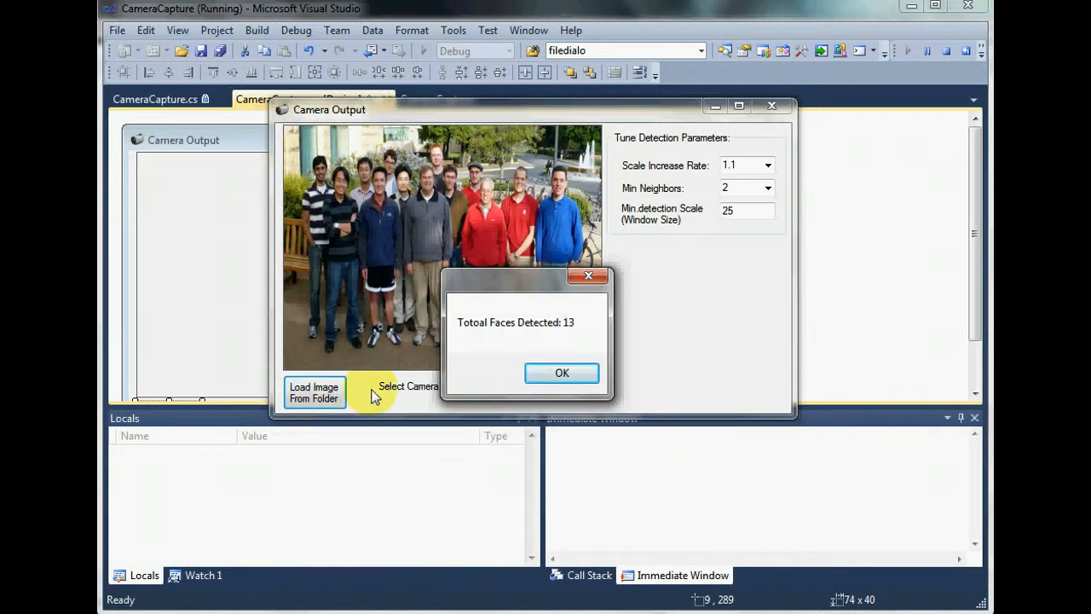
pyautogui.moveTo(430, 228)
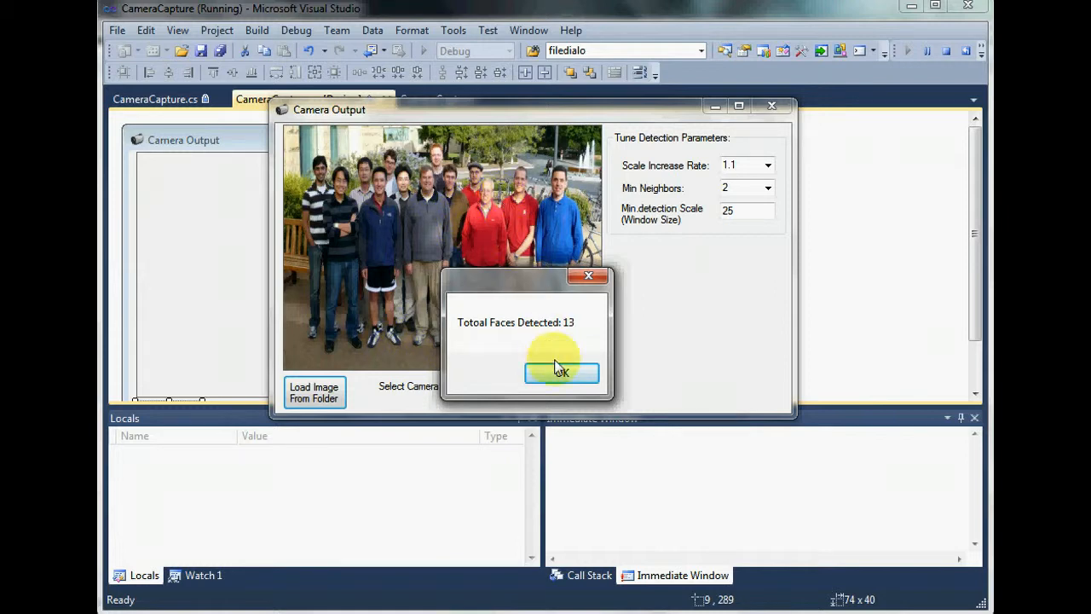
pyautogui.click(561, 373)
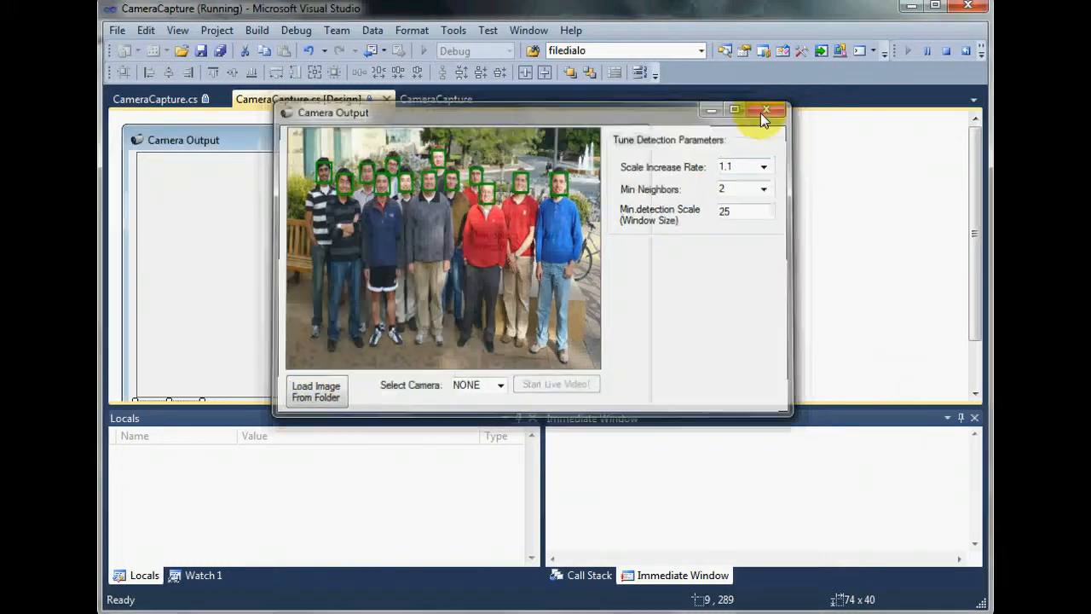
pyautogui.click(764, 111)
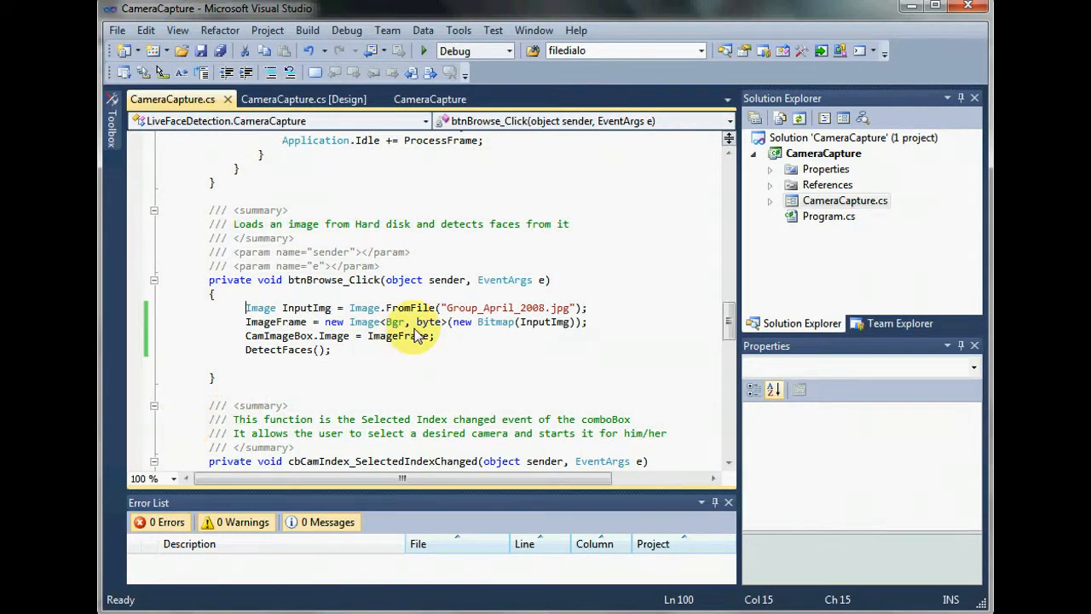
pyautogui.moveTo(592, 311)
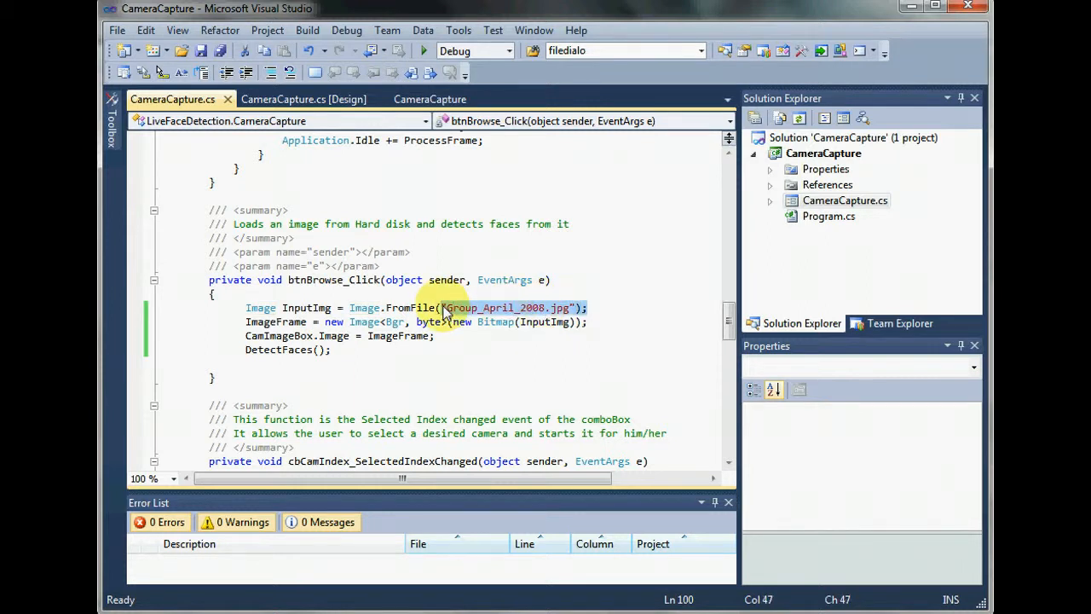
pyautogui.moveTo(469, 322)
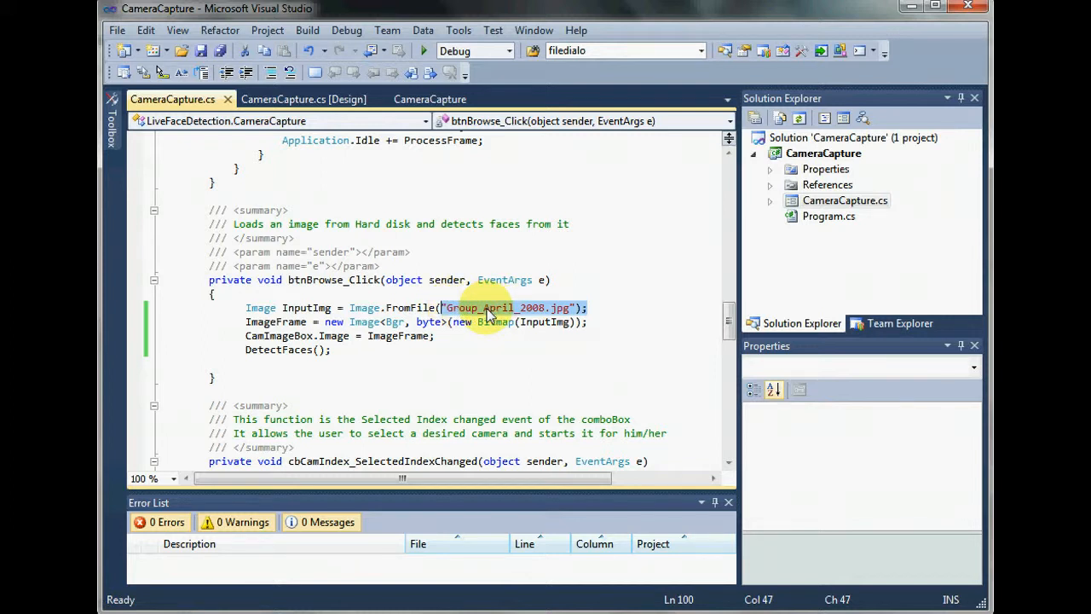
pyautogui.moveTo(414, 308)
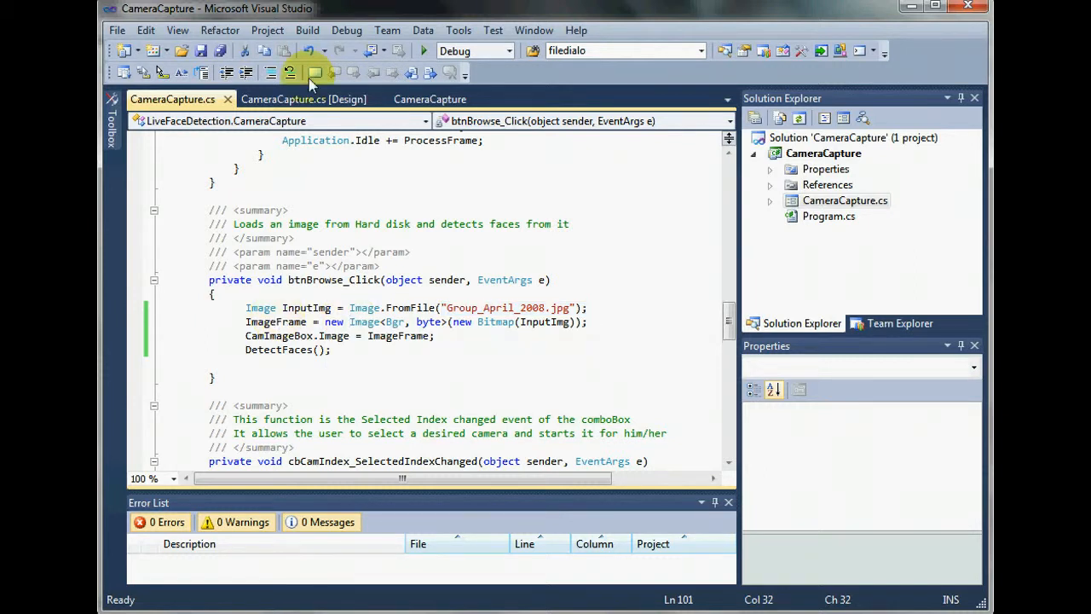
# Add an OpenFileDialog component named openFileDialog to the Camera Output form.
pyautogui.click(304, 99)
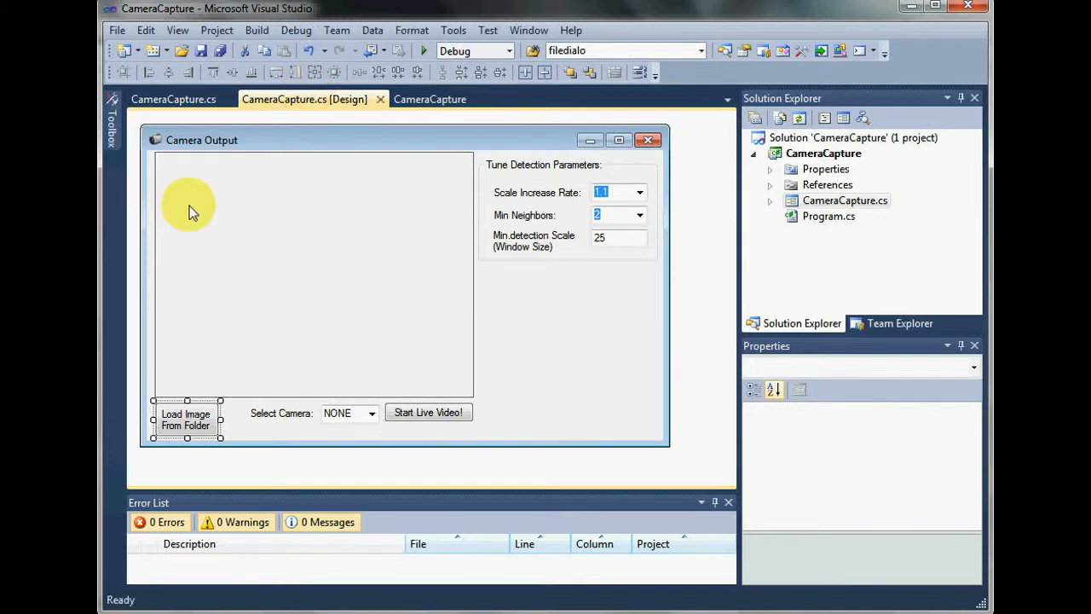
pyautogui.click(112, 128)
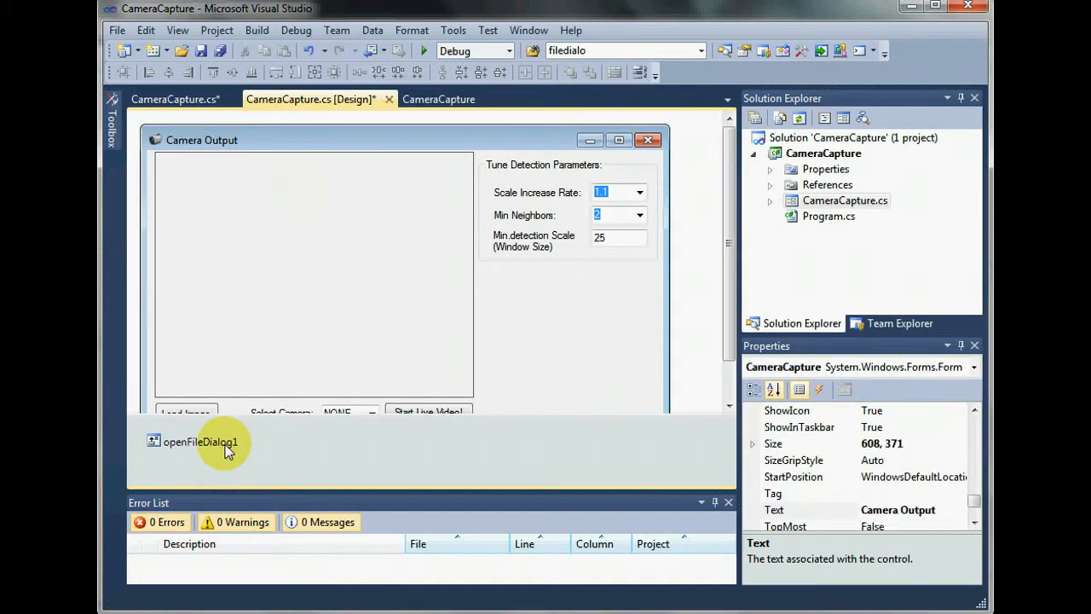
pyautogui.click(194, 441)
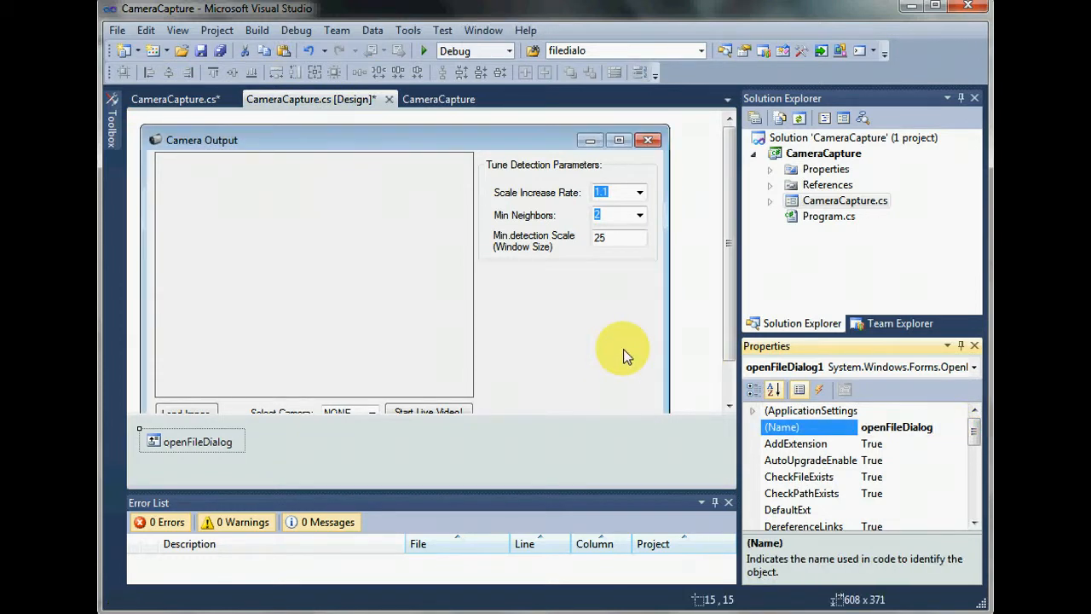
# Open the btnBrowse_Click handler of the Load Image From Folder button.
pyautogui.scroll(-3)
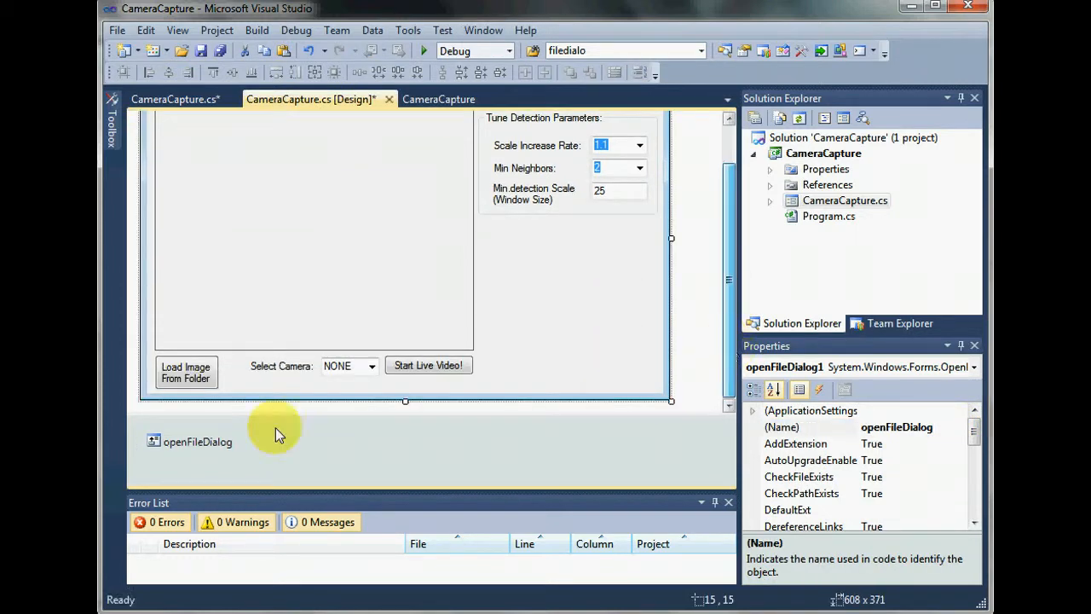
pyautogui.click(185, 372)
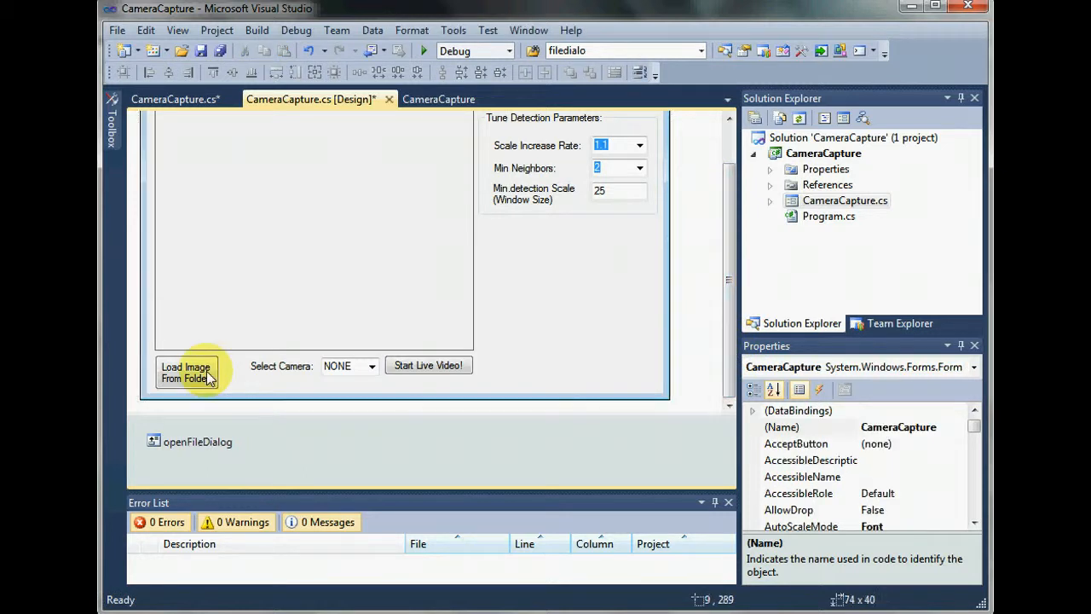
pyautogui.click(185, 373)
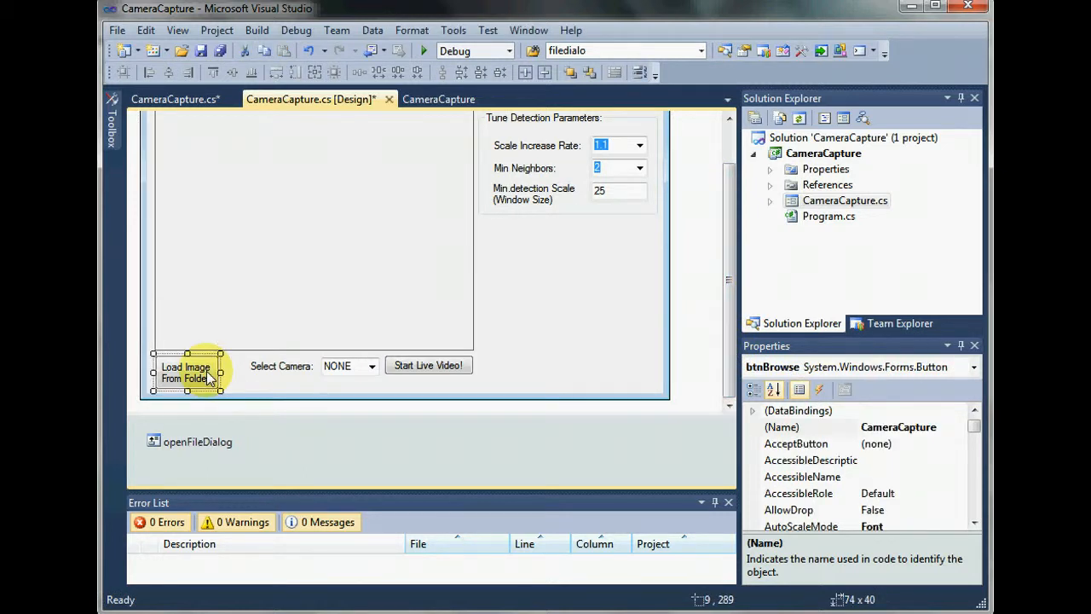
pyautogui.doubleClick(185, 372)
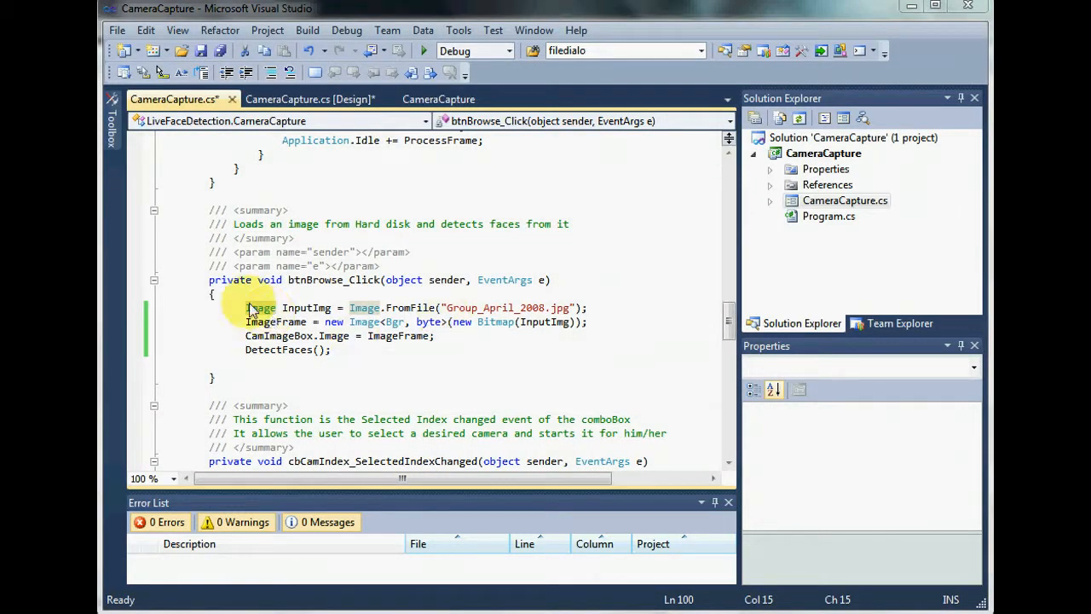
pyautogui.moveTo(333, 390)
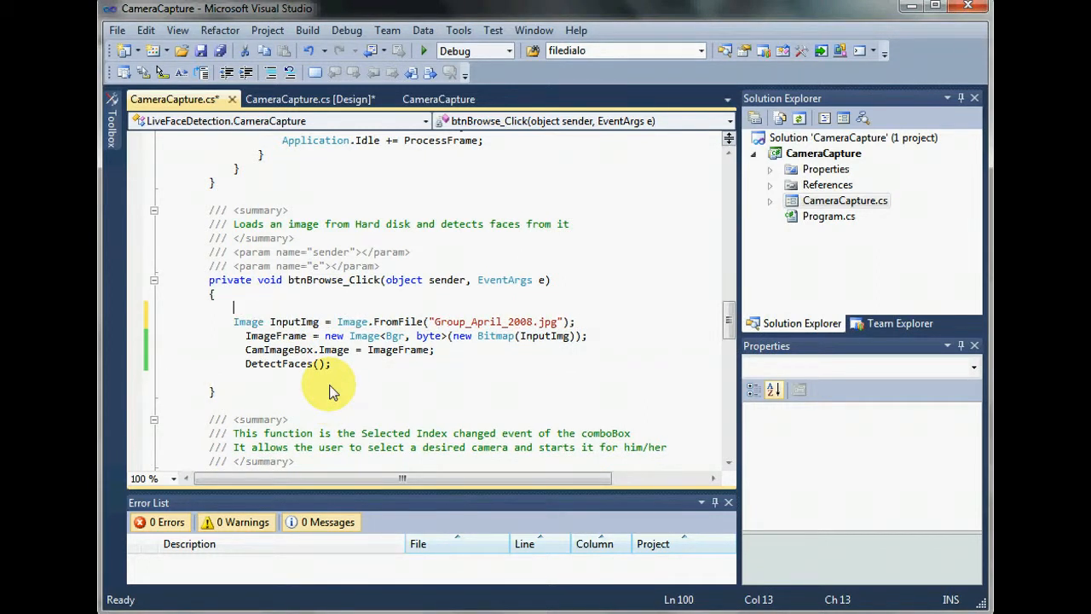
# Add the condition if (openFileDialog.ShowDialog() == DialogResult.OK) around the handler body.
pyautogui.write('if')
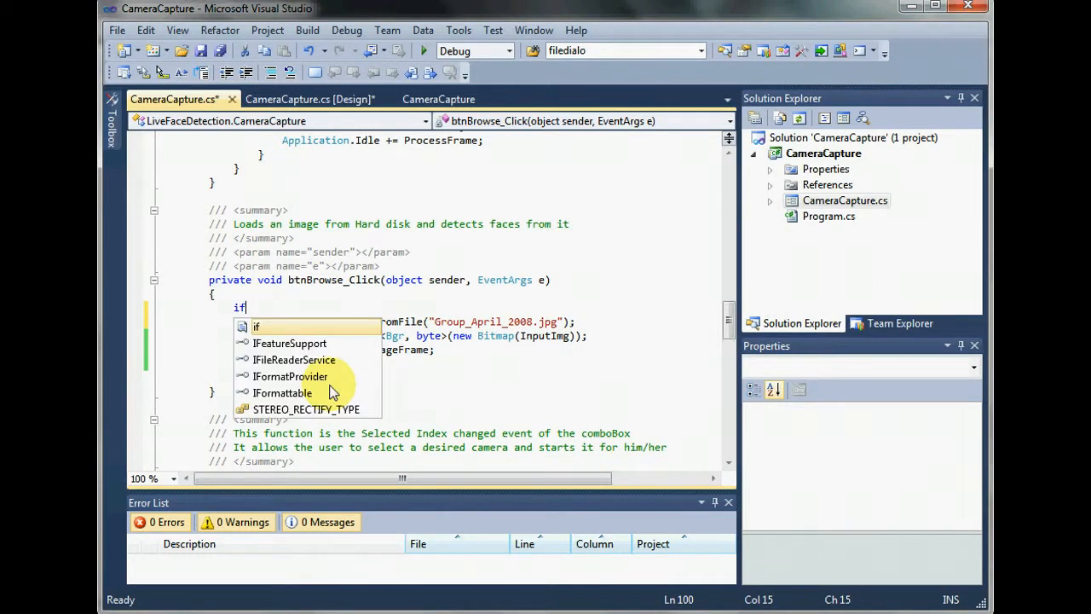
pyautogui.write('(openFileDialog')
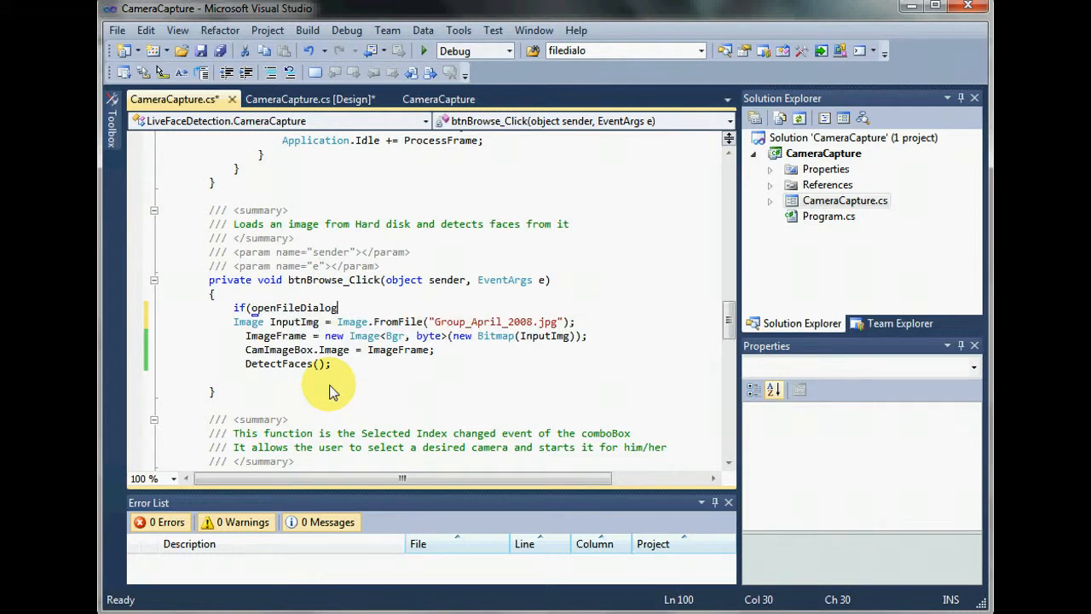
pyautogui.write('.s')
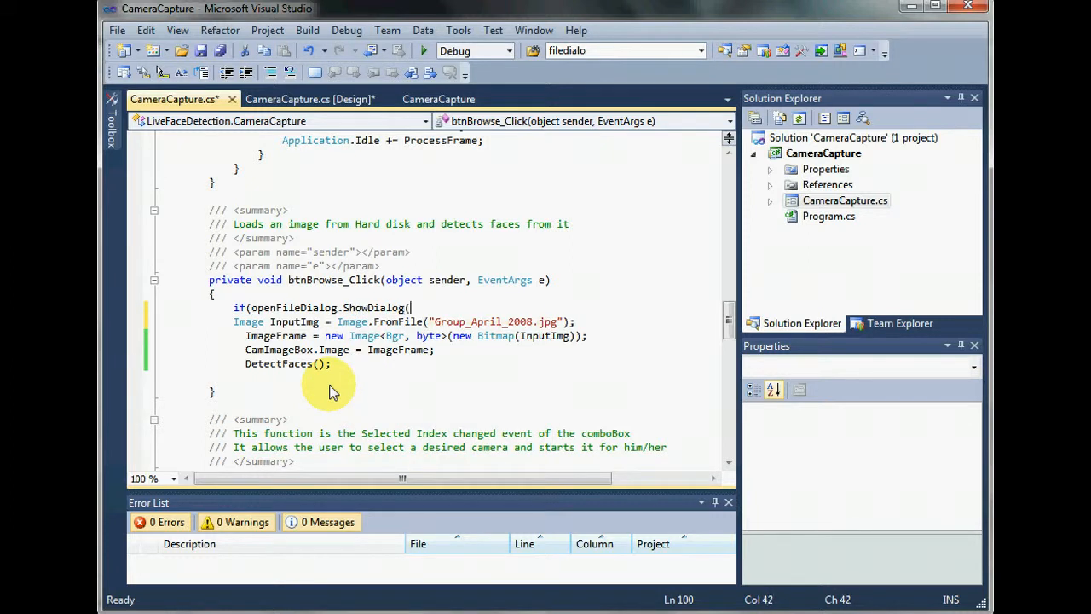
pyautogui.write('==')
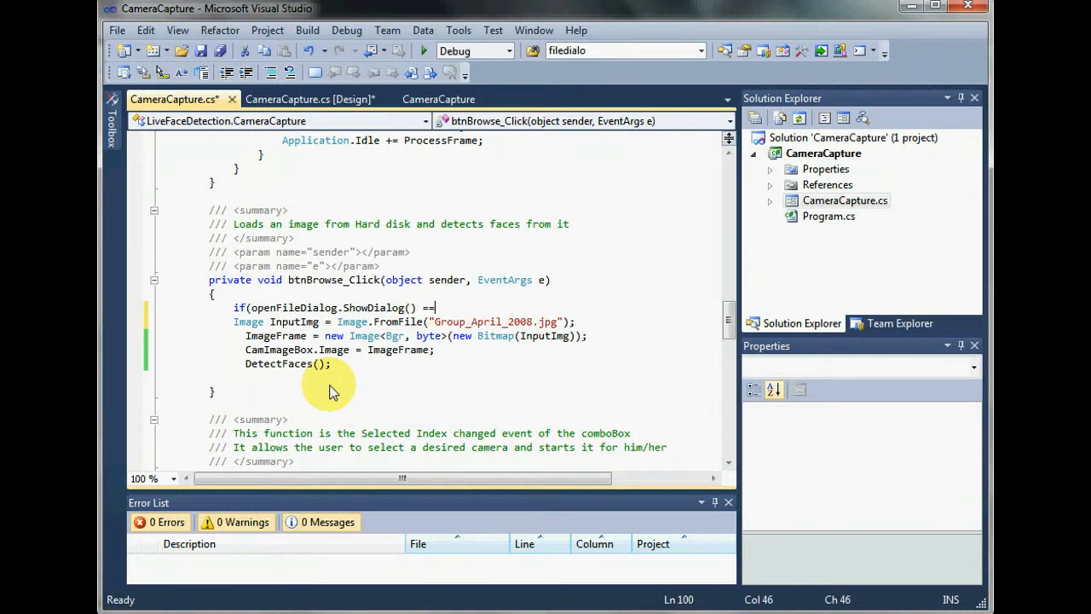
pyautogui.write('di')
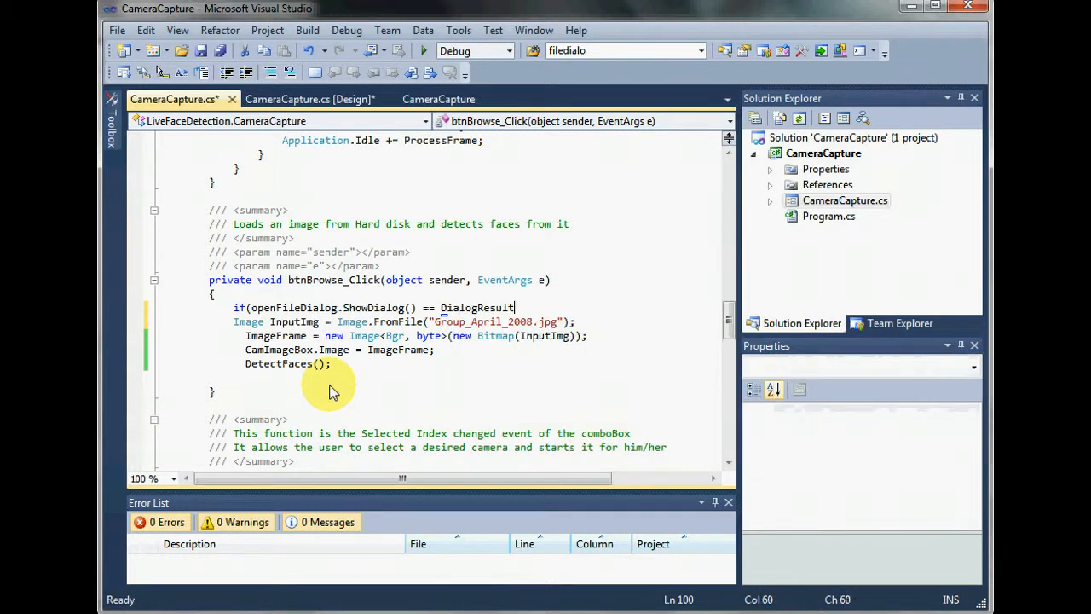
pyautogui.write('.OK)')
pyautogui.write('{')
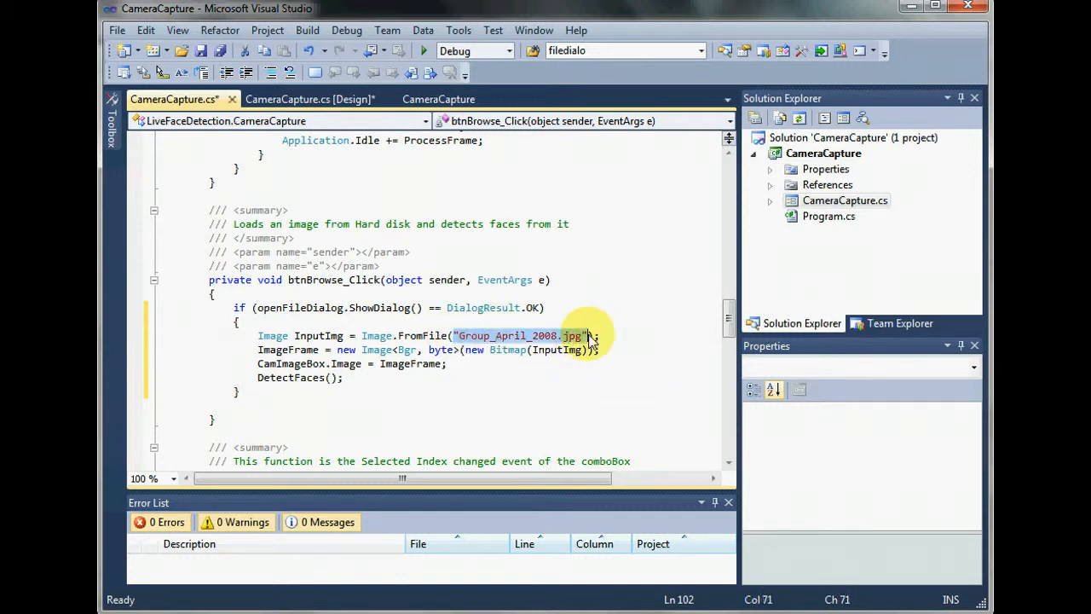
# Replace the hard-coded photo path with openFileDialog.FileName.
pyautogui.write('open')
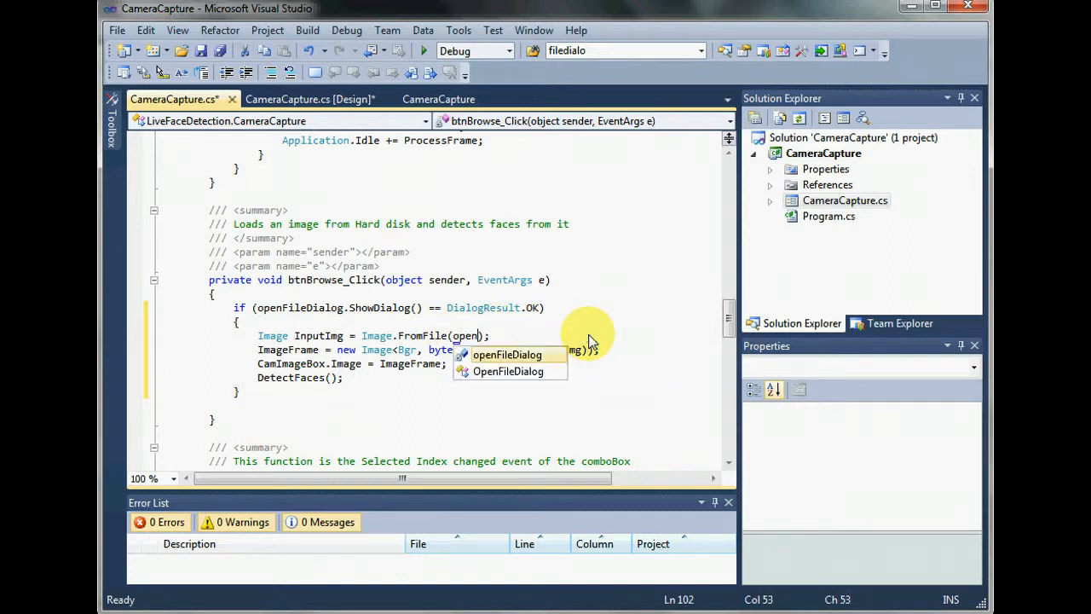
pyautogui.press('Tab')
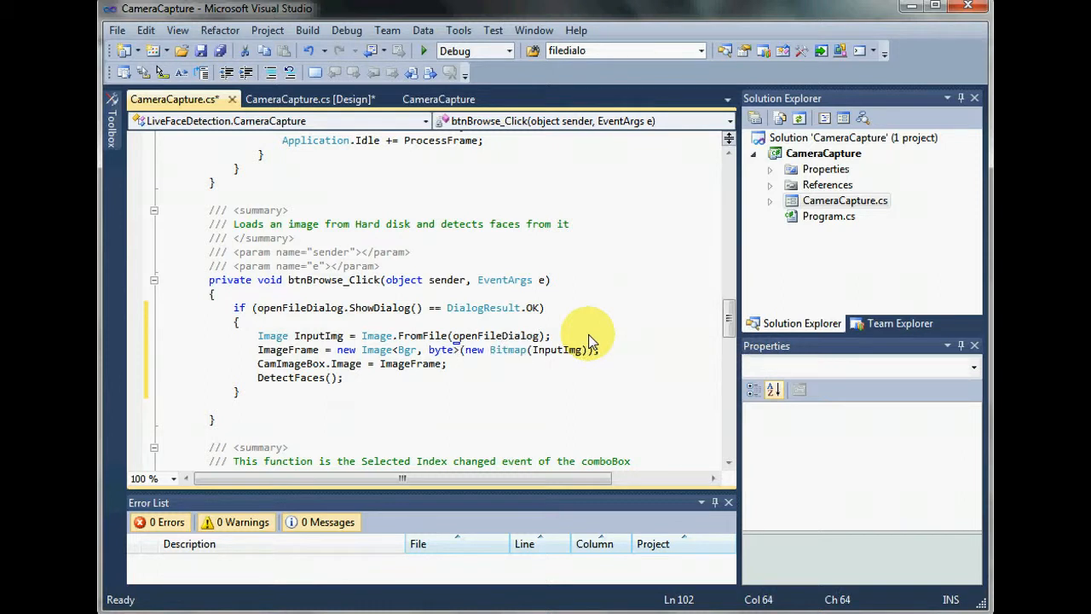
pyautogui.write('FileName')
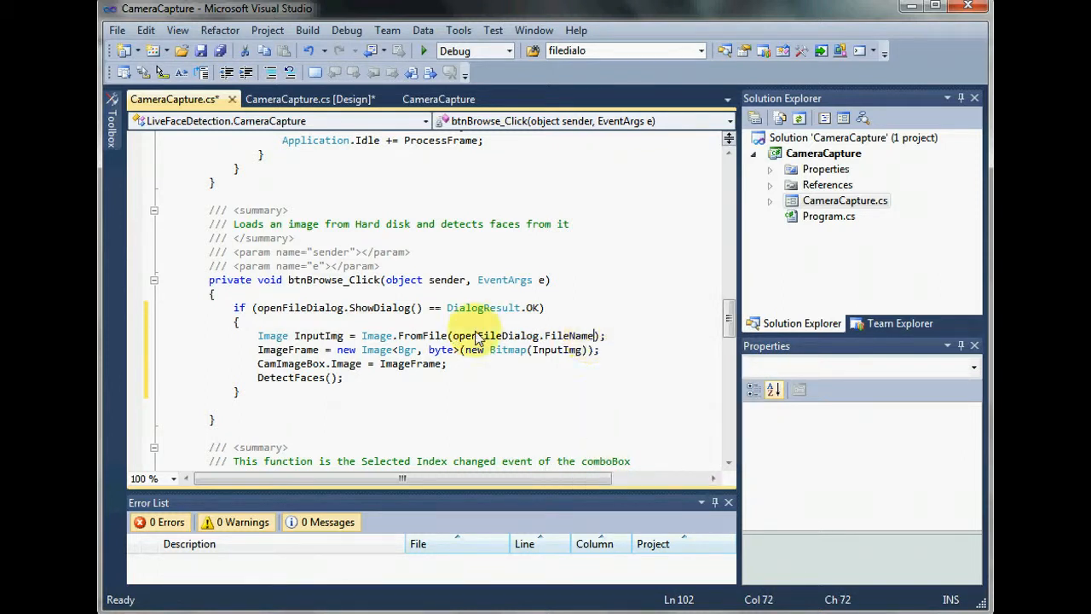
pyautogui.doubleClick(567, 335)
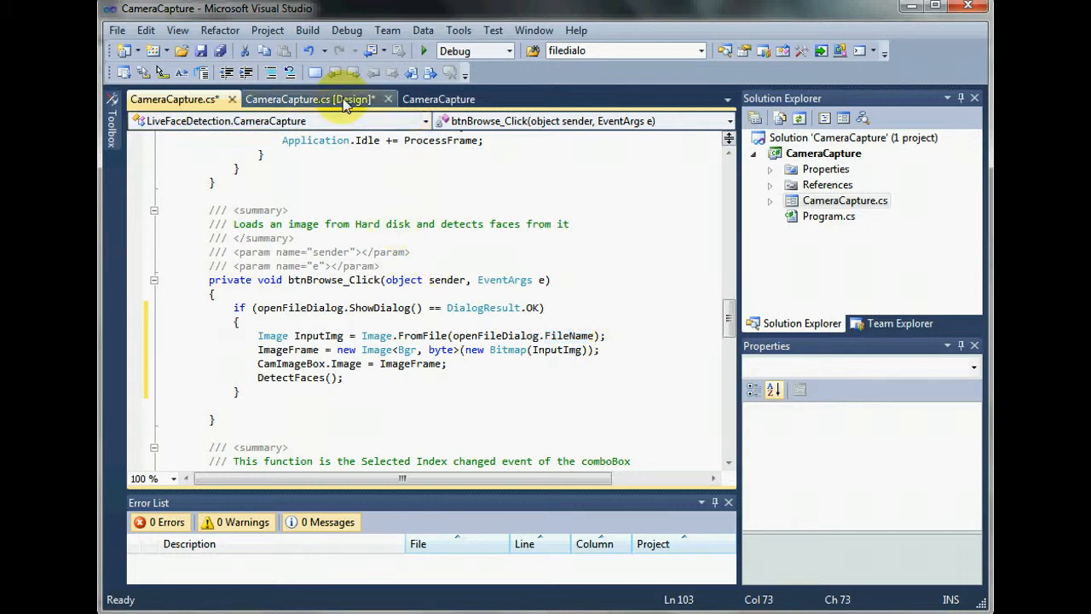
# Run the rebuilt app and load the smiley image from Desktop, which reports 0 faces.
pyautogui.click(308, 99)
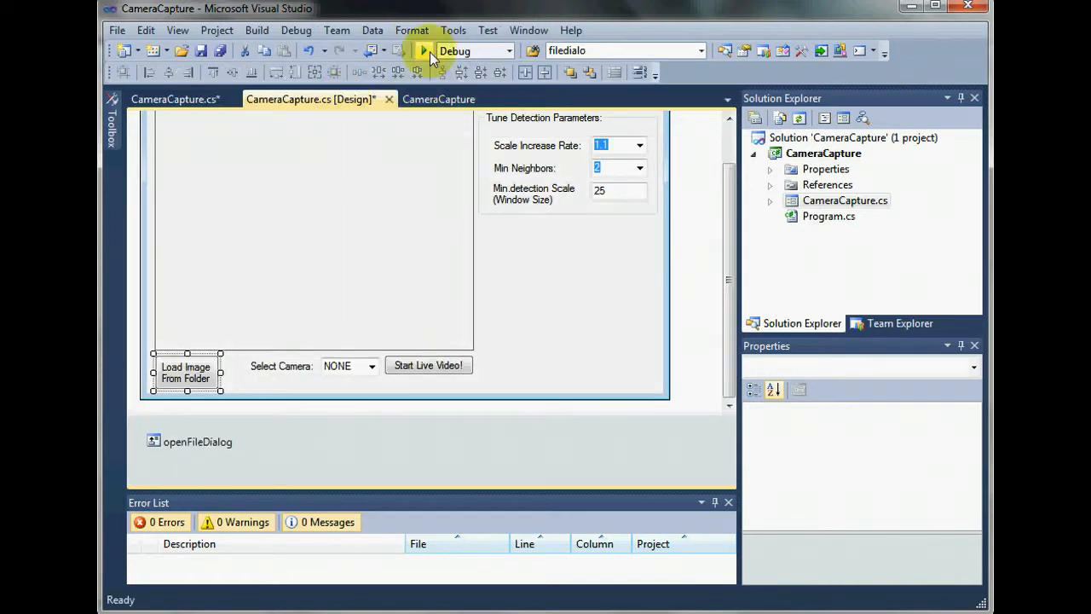
pyautogui.click(422, 50)
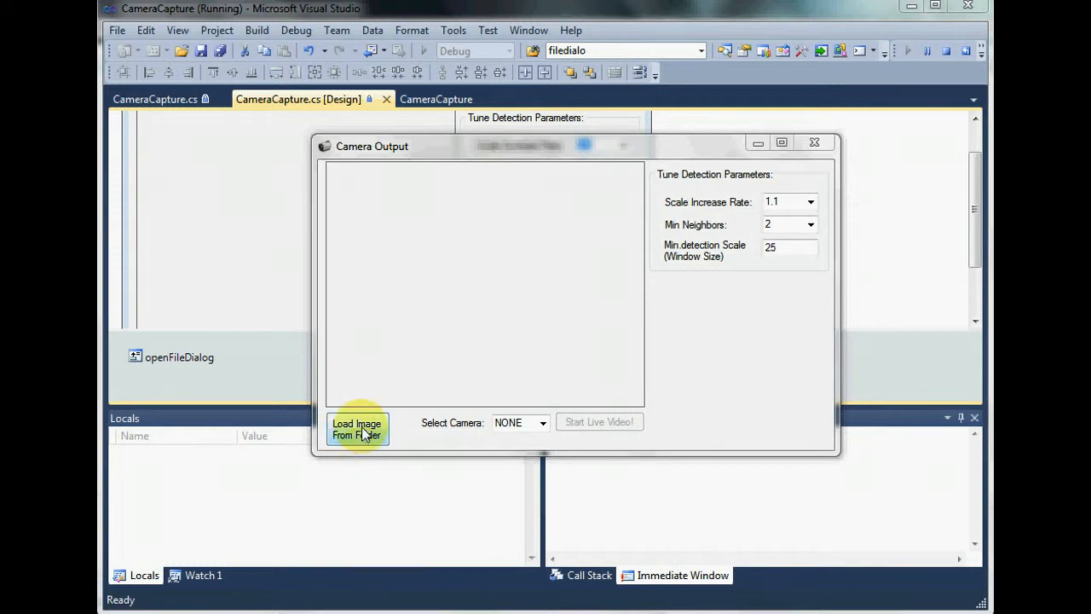
pyautogui.click(356, 429)
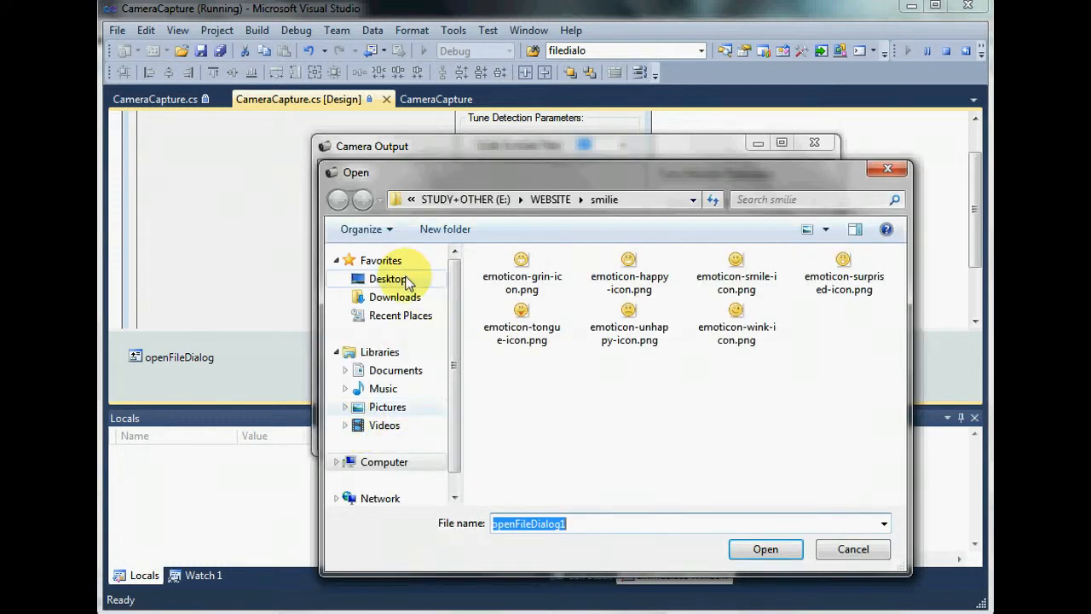
pyautogui.click(400, 315)
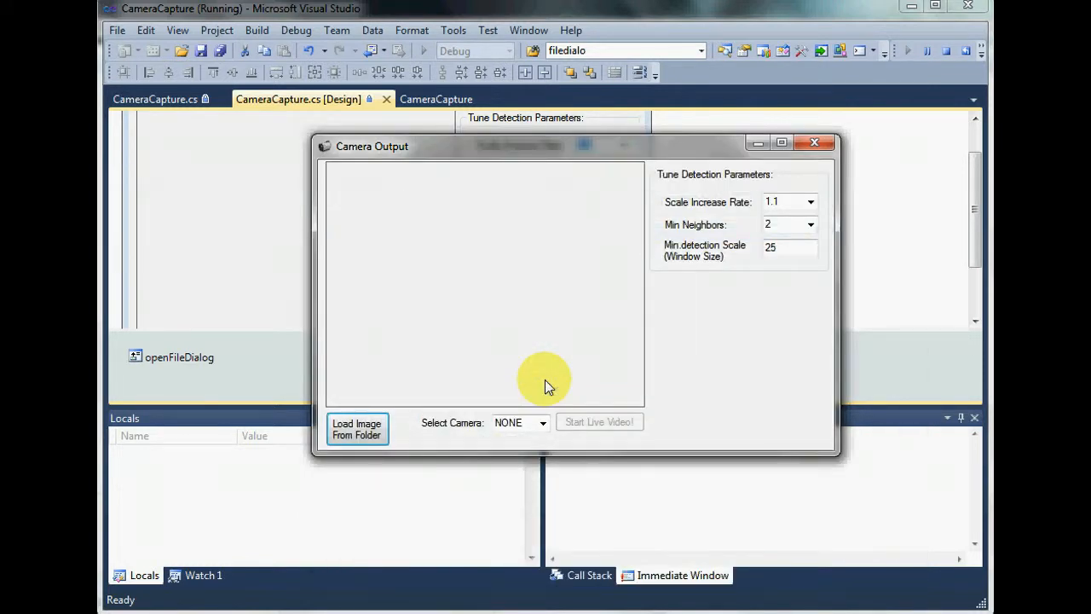
pyautogui.click(357, 428)
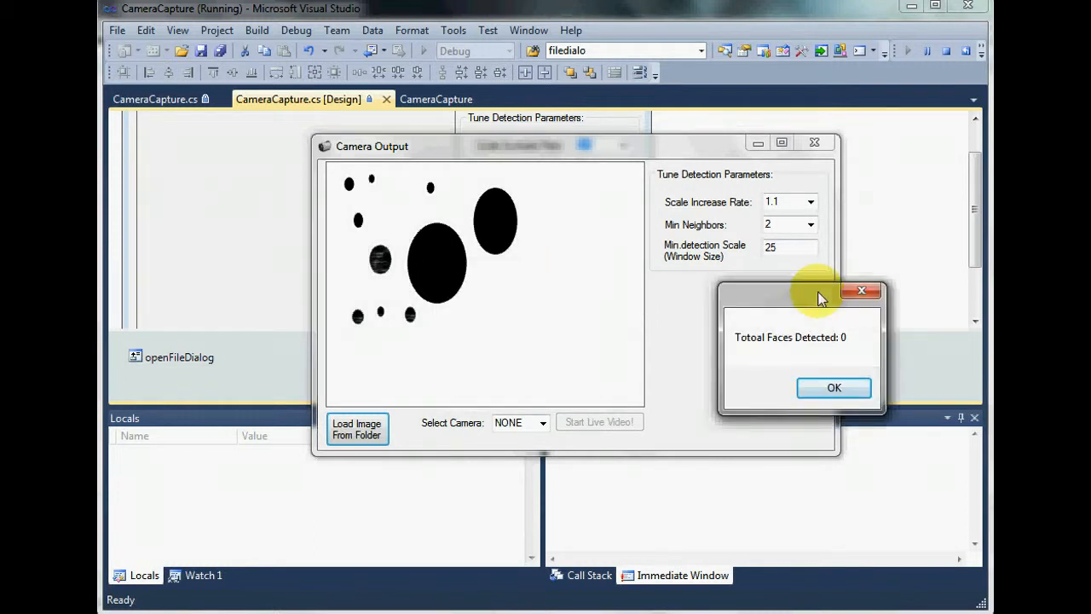
pyautogui.click(834, 386)
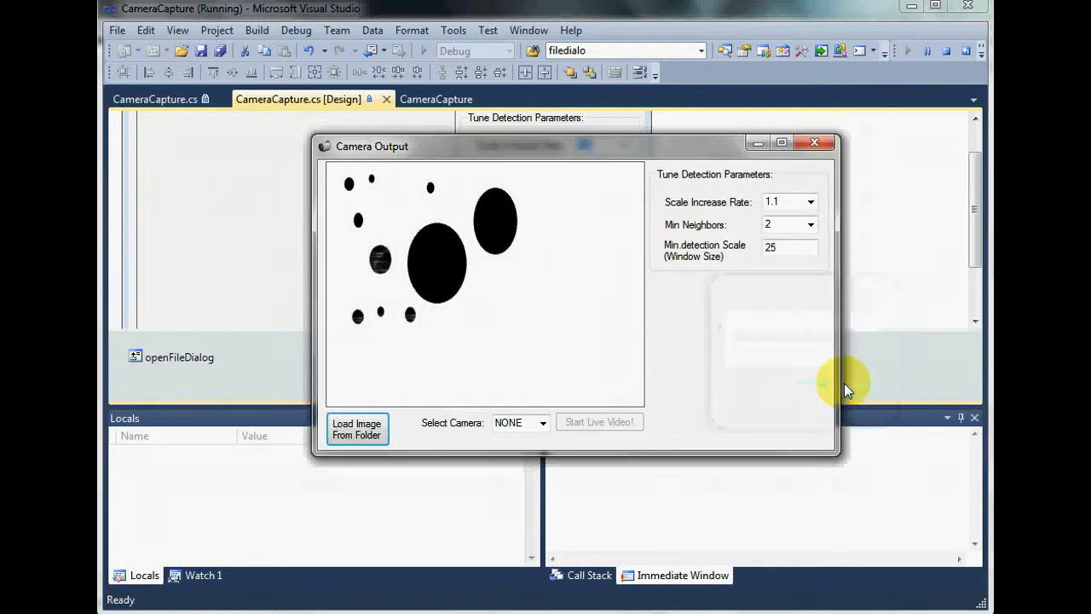